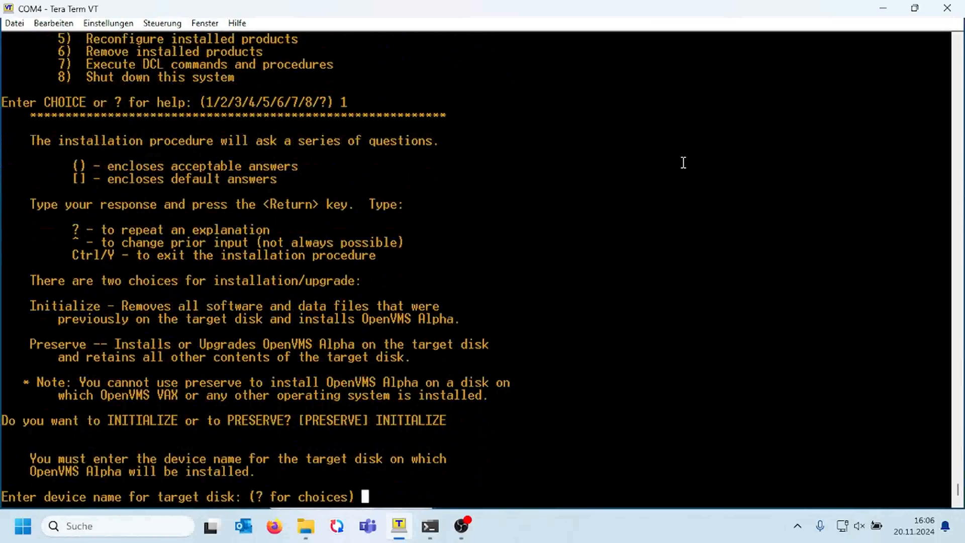
- List the available disks and choose $255$DKA100 as the installation target disk
type("?")
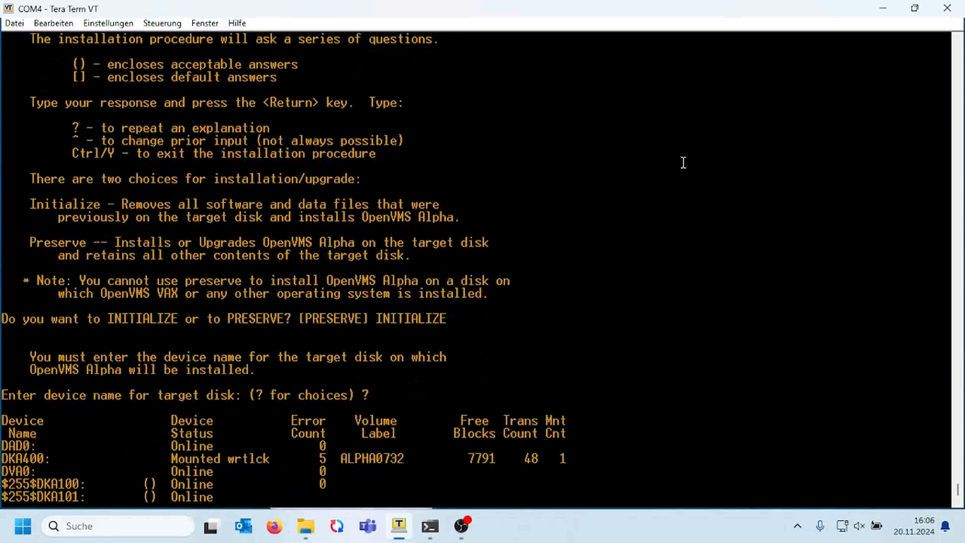
type("$255$DKA100")
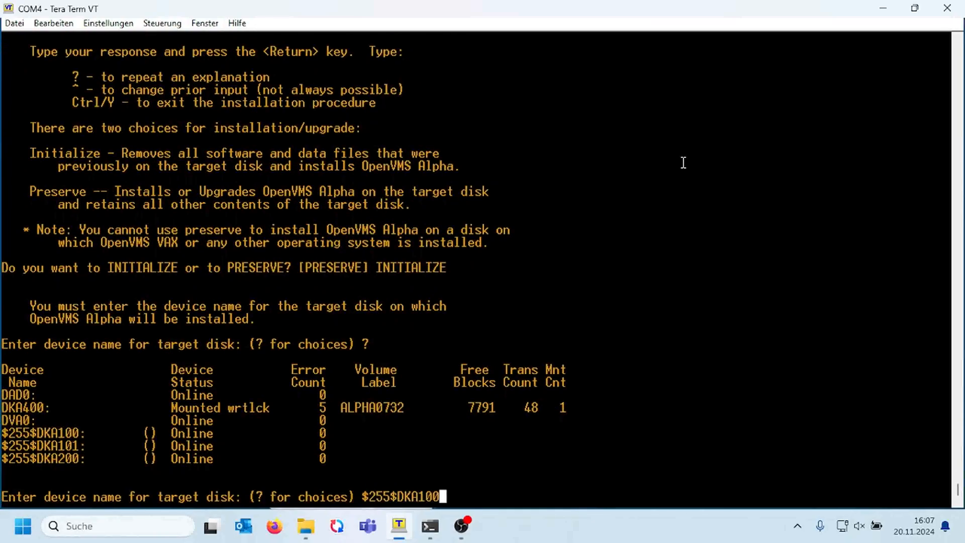
key("Return")
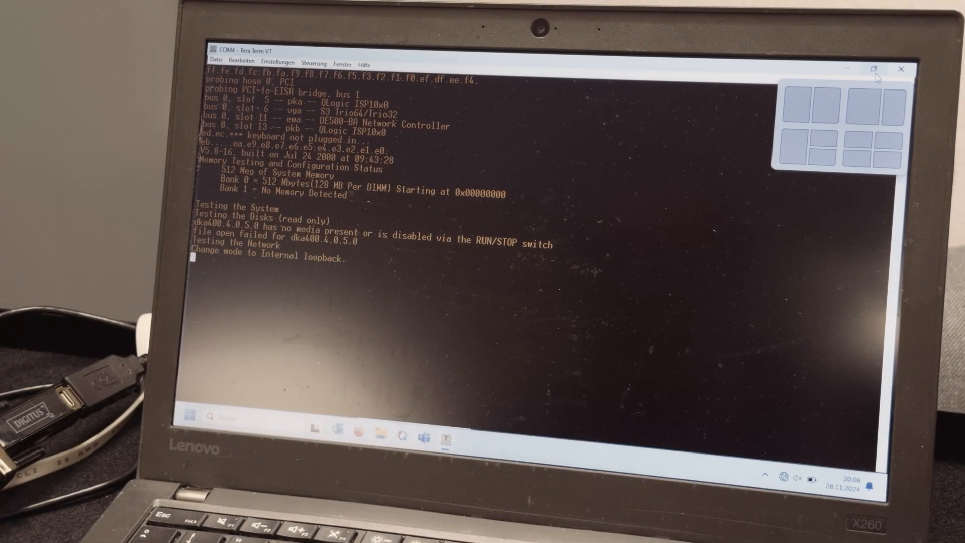
- Continue past the self-test and list console devices with SHOW DEV at the >>> prompt
type("c")
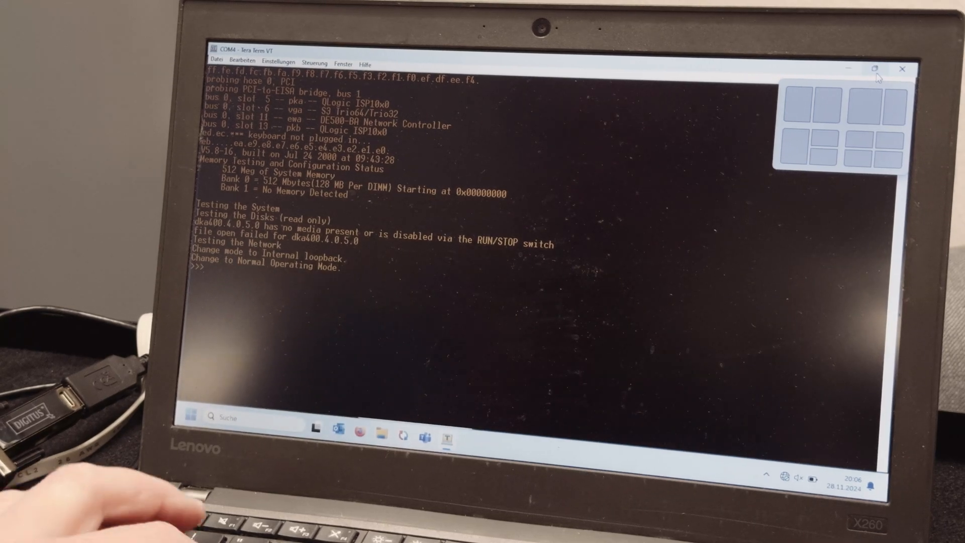
type("show dev")
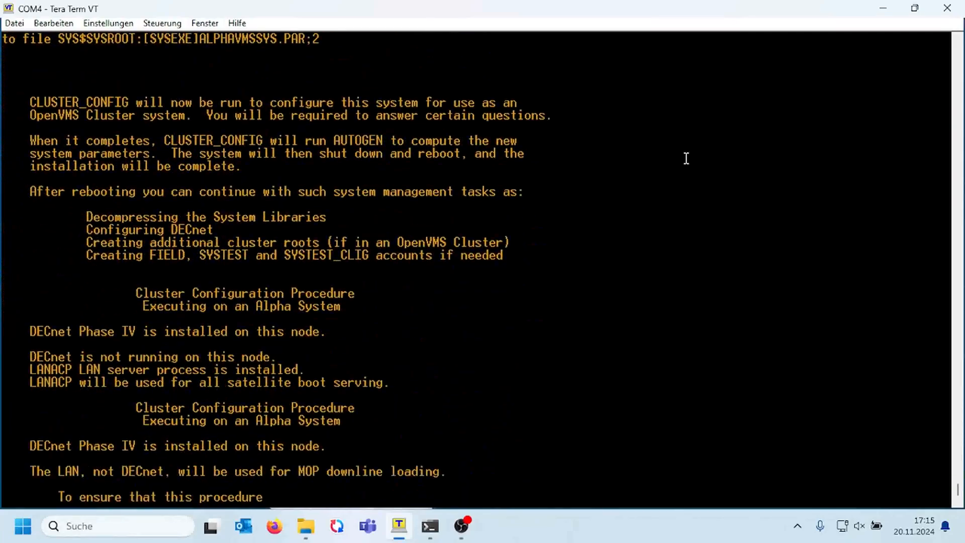
- Select CLUSTER_CONFIG menu choice 1 to add AXP1 to a cluster, starting LANACP
type("1]: 1")
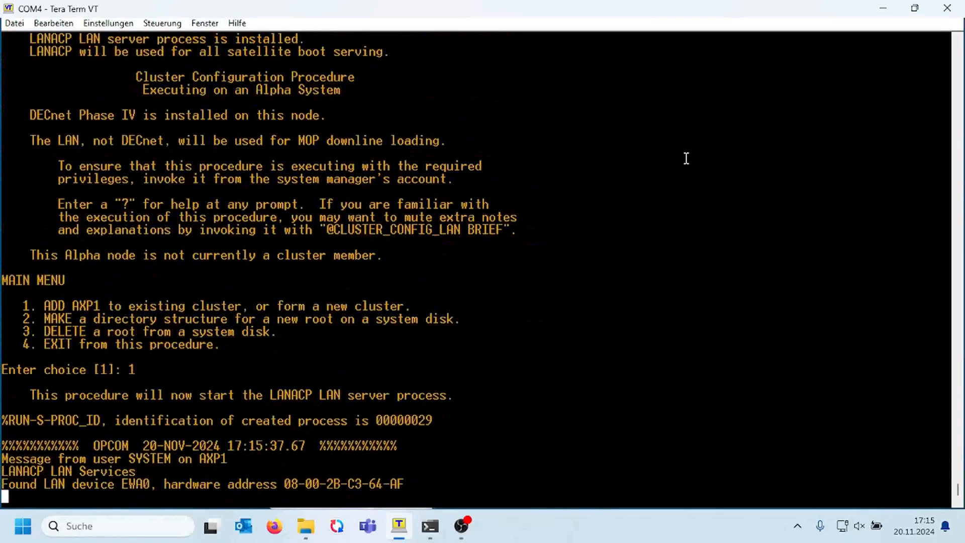
key("Return")
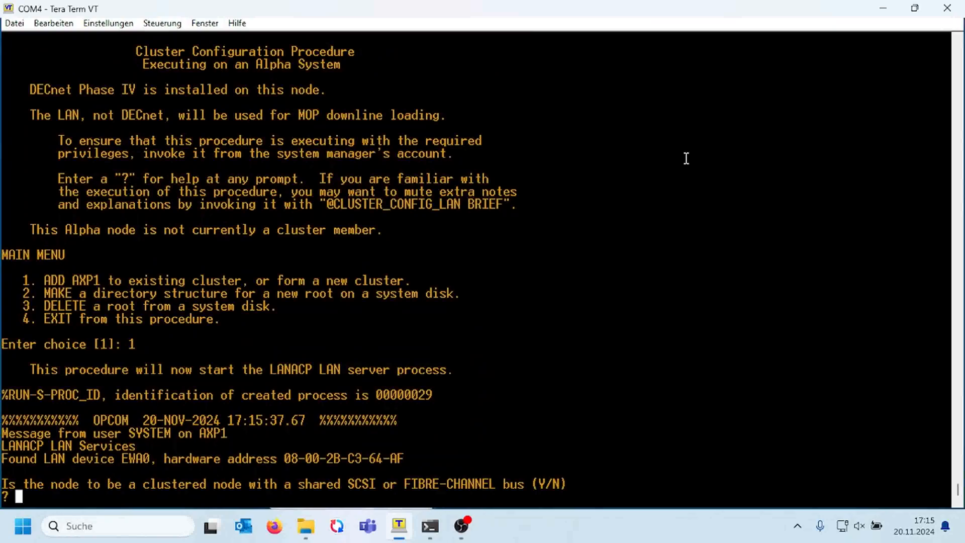
- Answer yes to shared SCSI, enter cluster group number 2048 with password, decline boot serving
type("y")
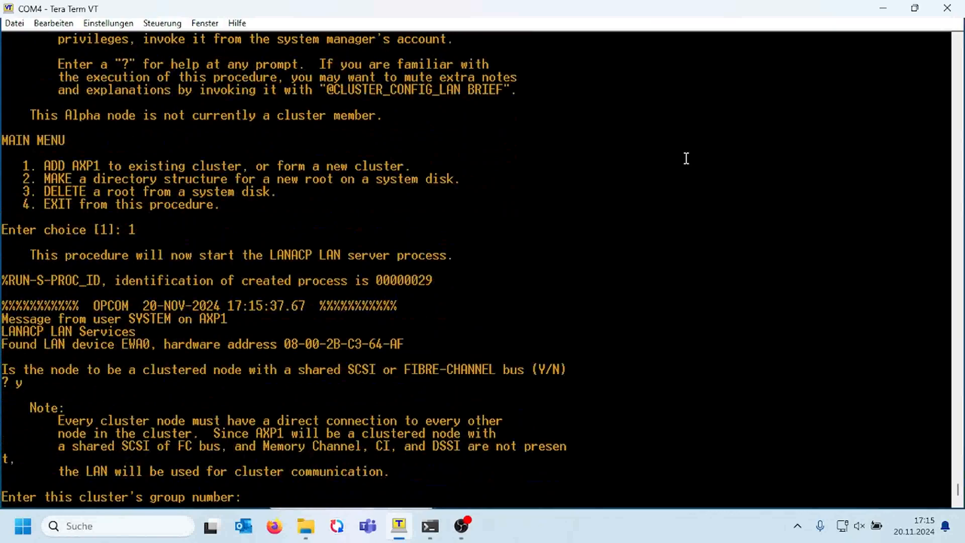
type("2024")
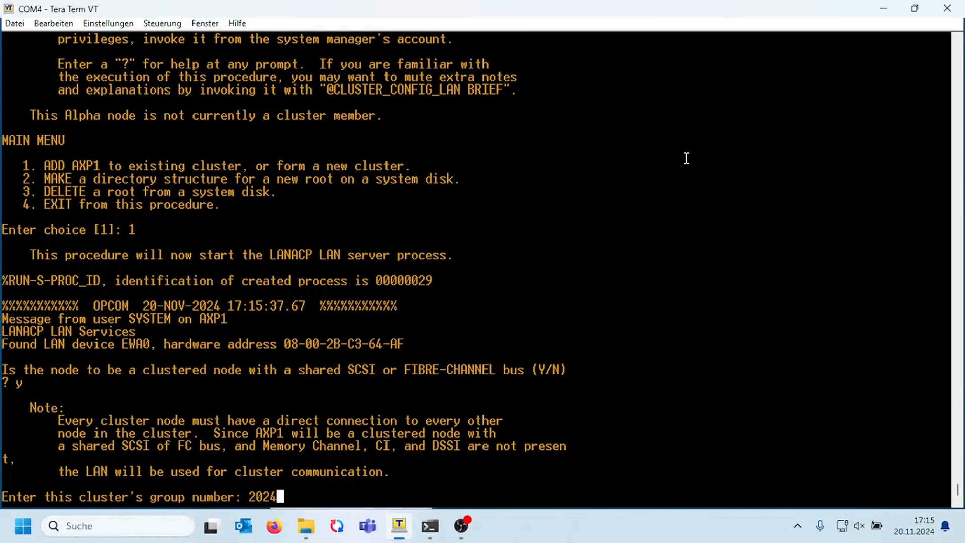
key("BackSpace")
type("8")
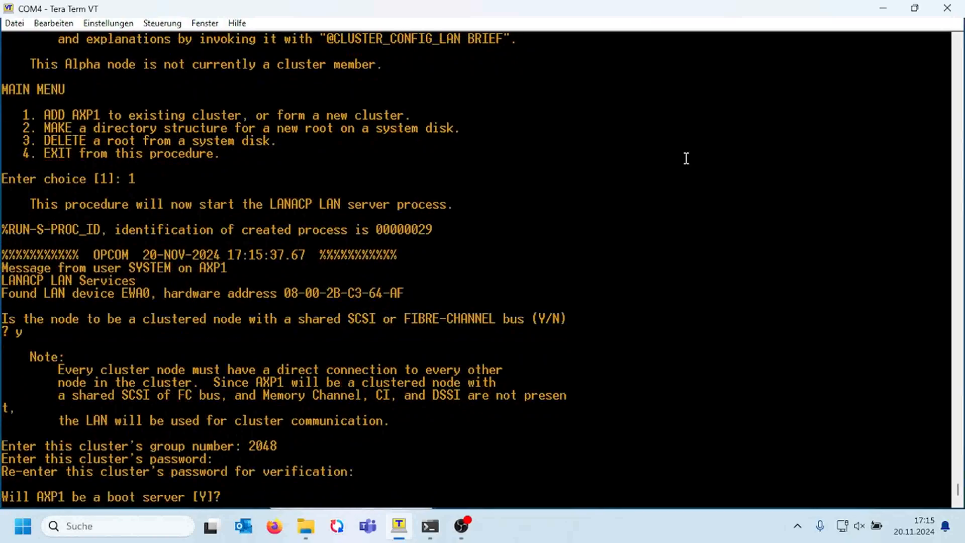
type("n")
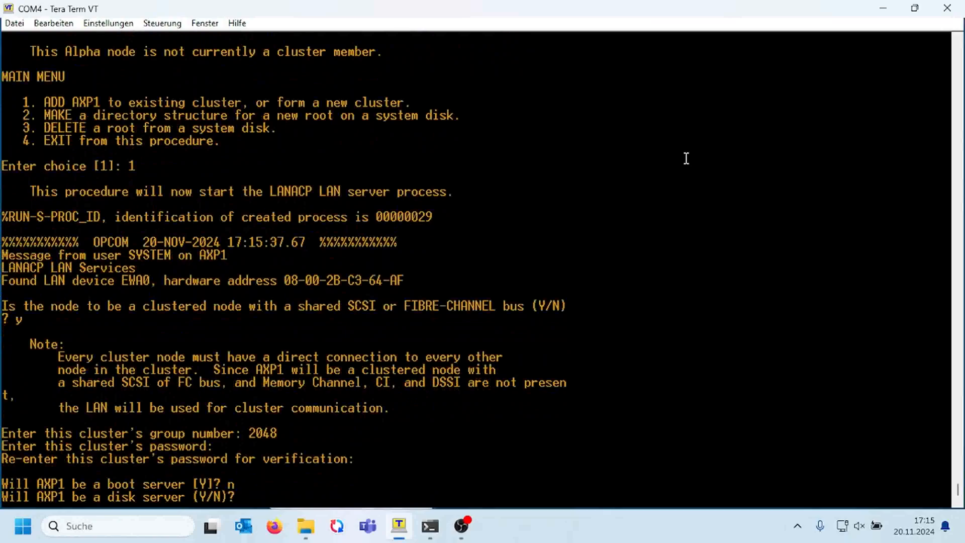